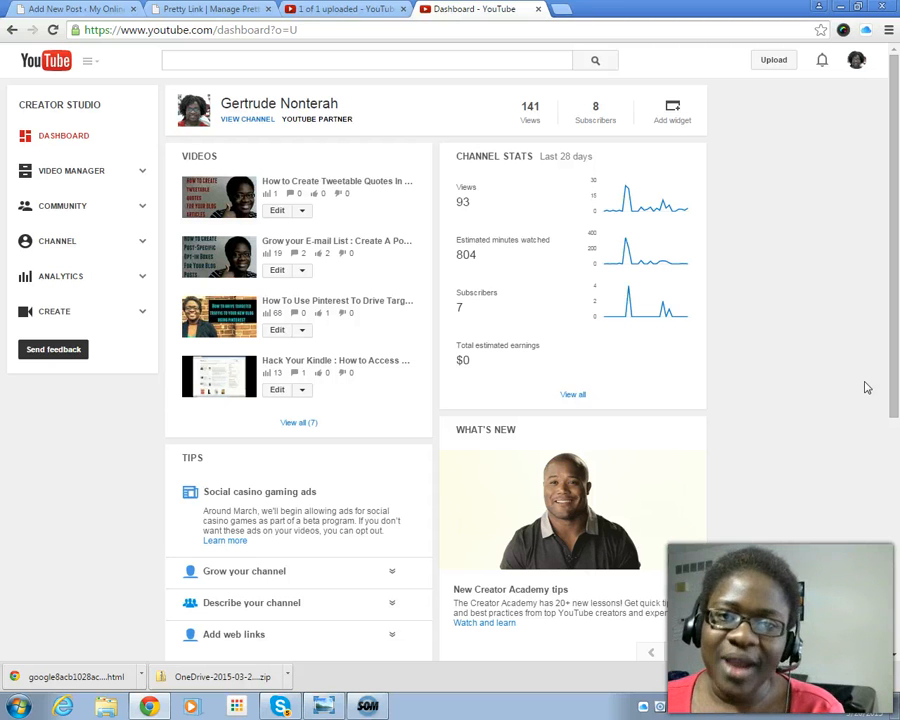
mouse_move(792, 392)
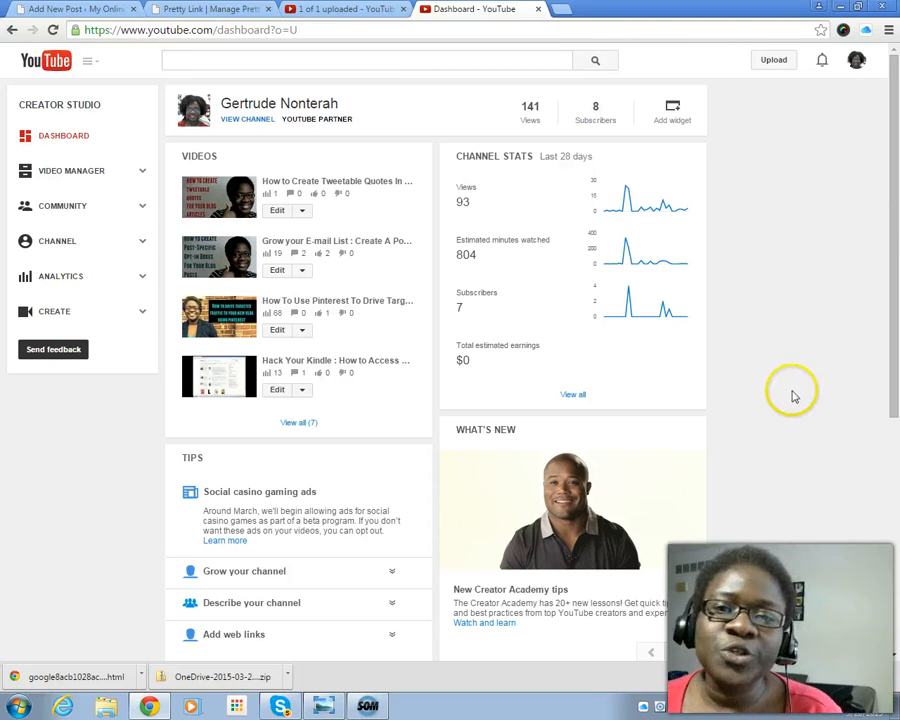
mouse_move(742, 418)
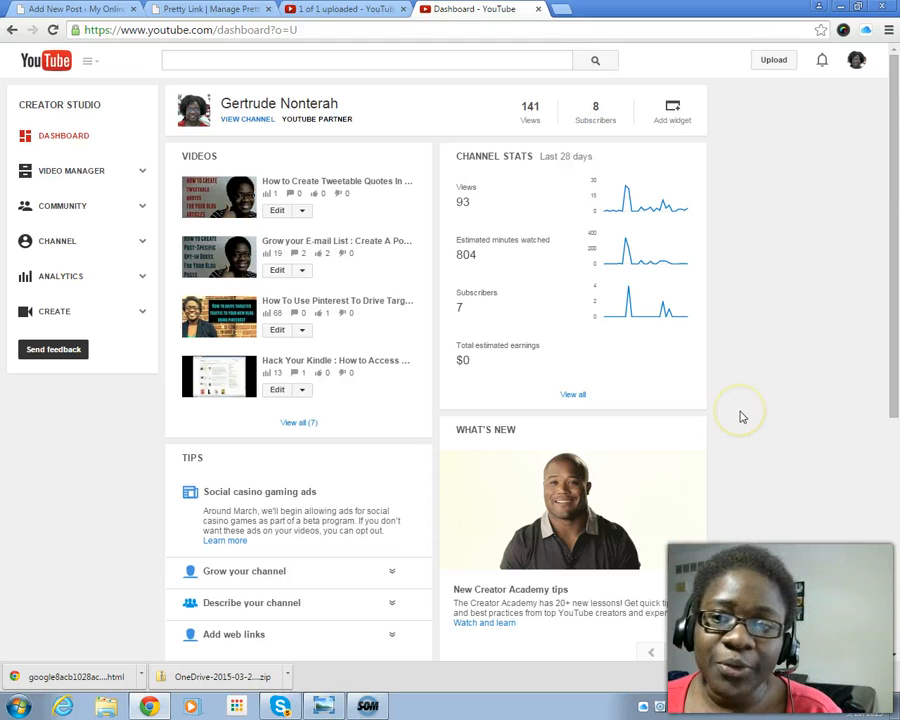
mouse_move(744, 408)
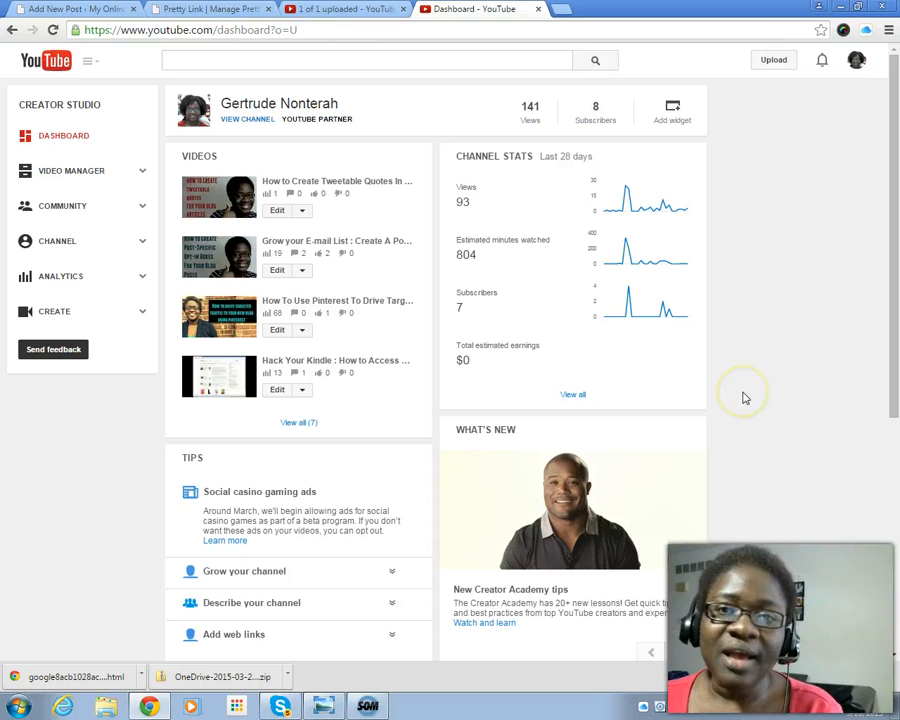
mouse_move(744, 388)
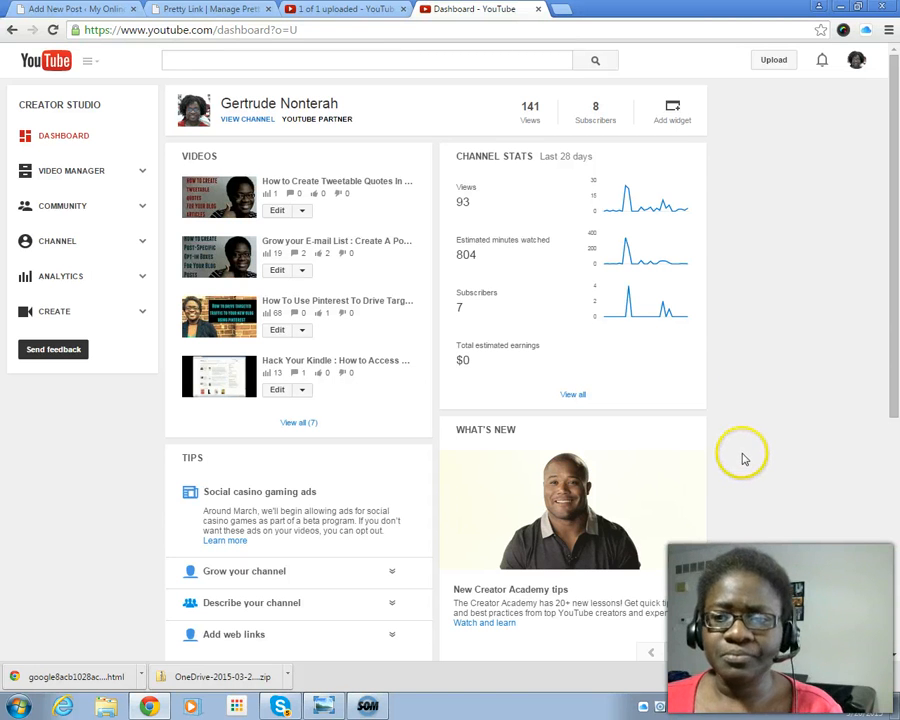
mouse_move(744, 450)
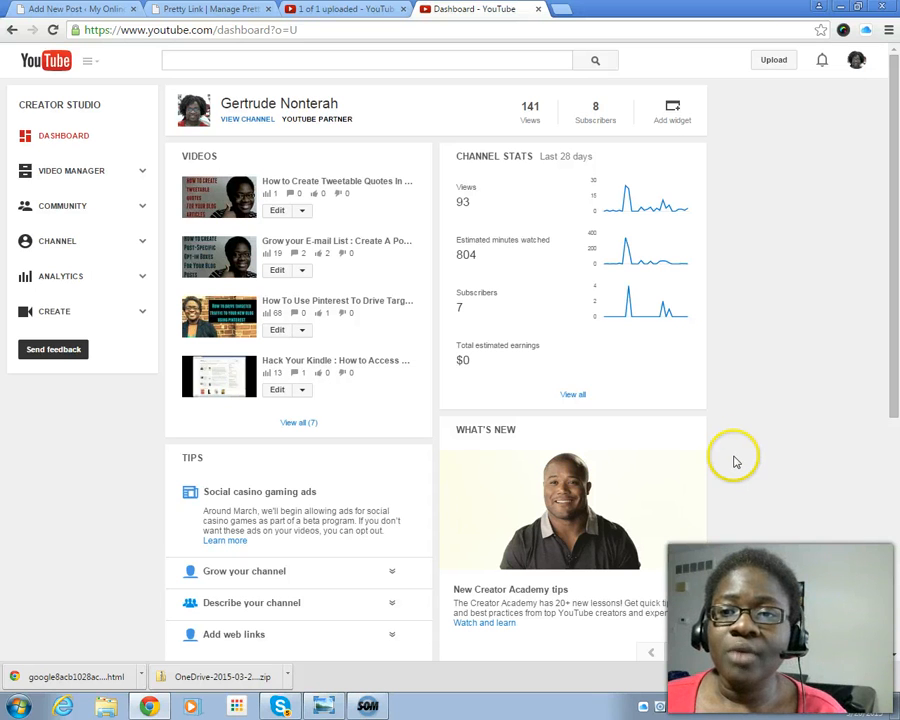
Step: Open the 'Grow your E-mail List' video for editing from the Dashboard's Videos panel
left_click(856, 60)
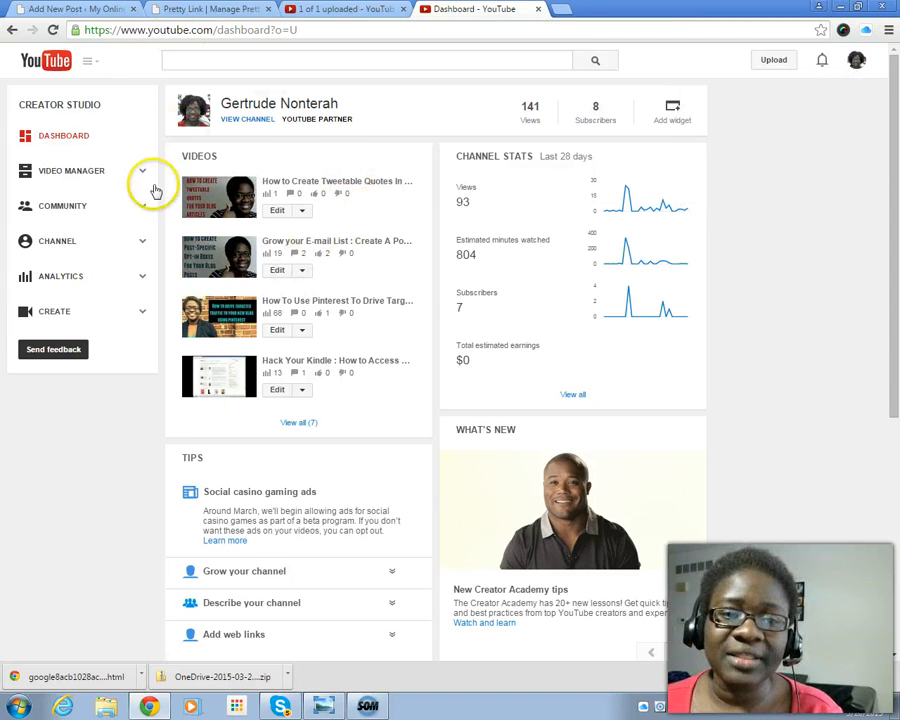
mouse_move(860, 294)
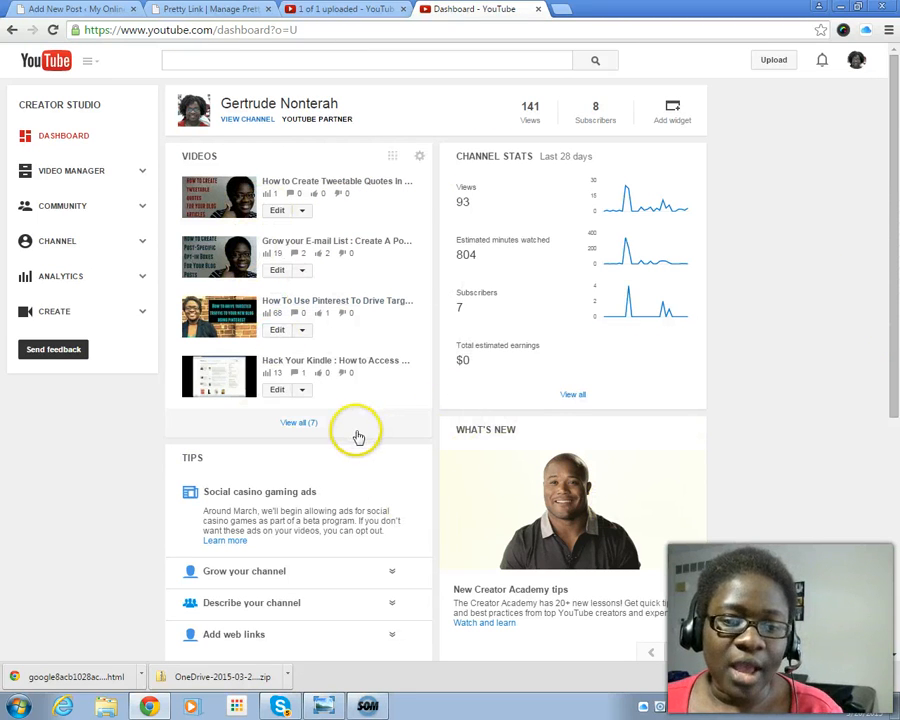
mouse_move(860, 420)
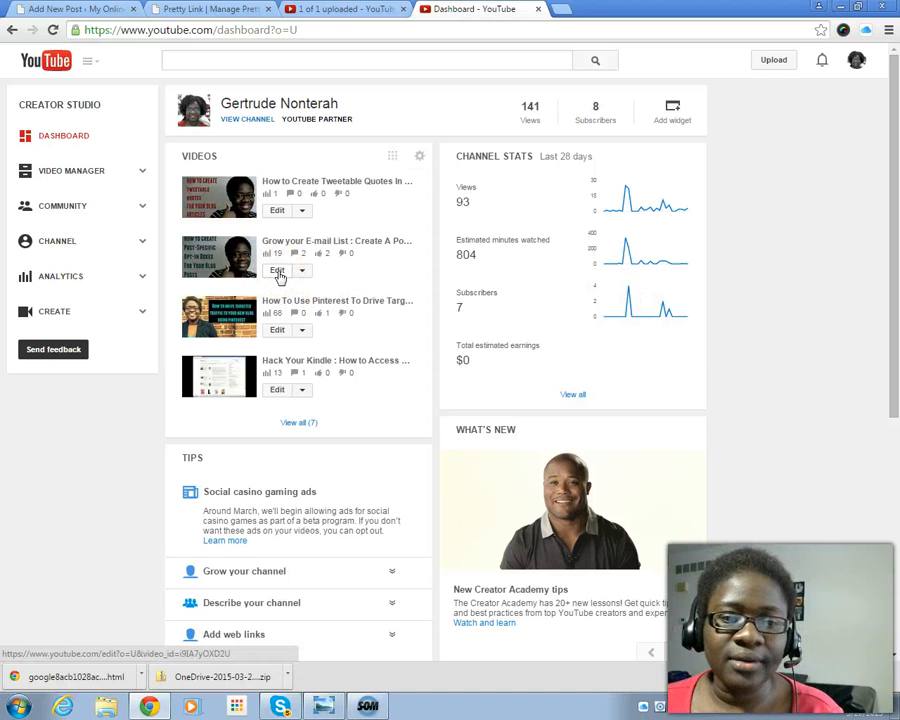
left_click(276, 272)
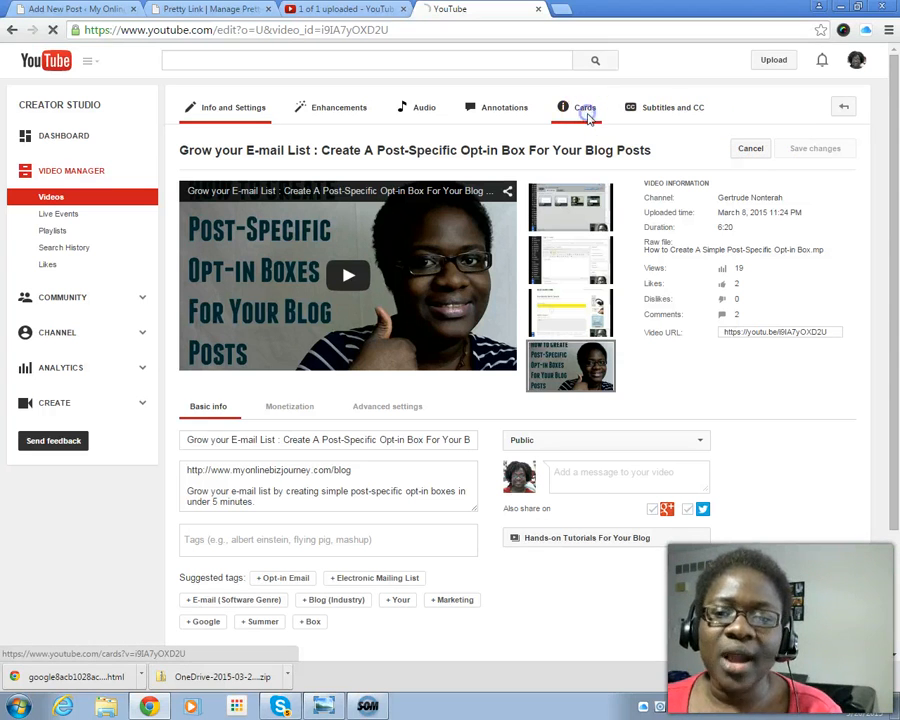
Step: Delete the video's existing associated-website card from its Cards page
left_click(584, 108)
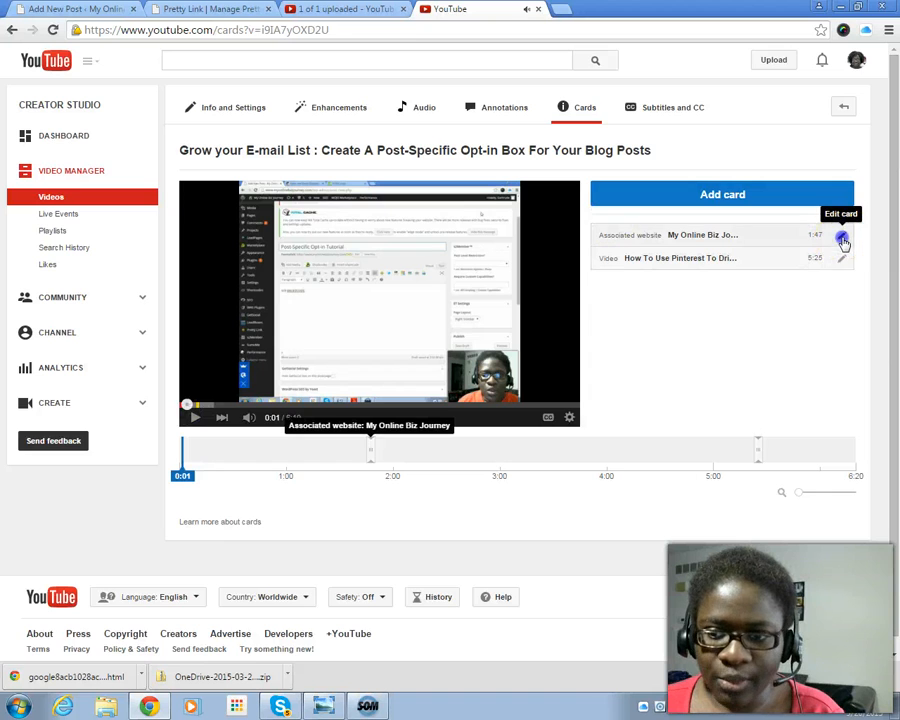
left_click(844, 238)
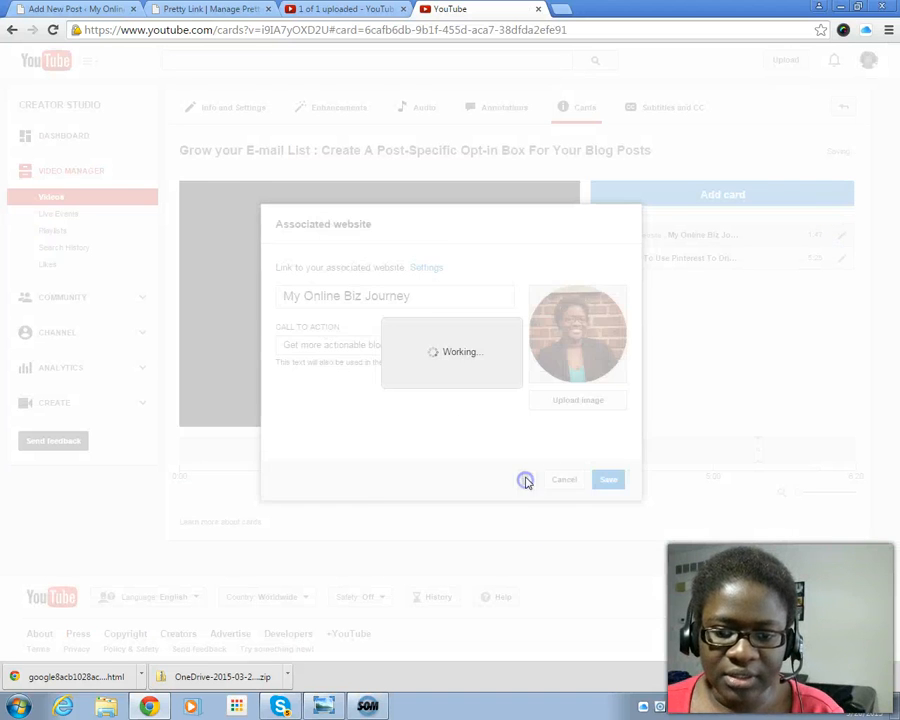
left_click(608, 480)
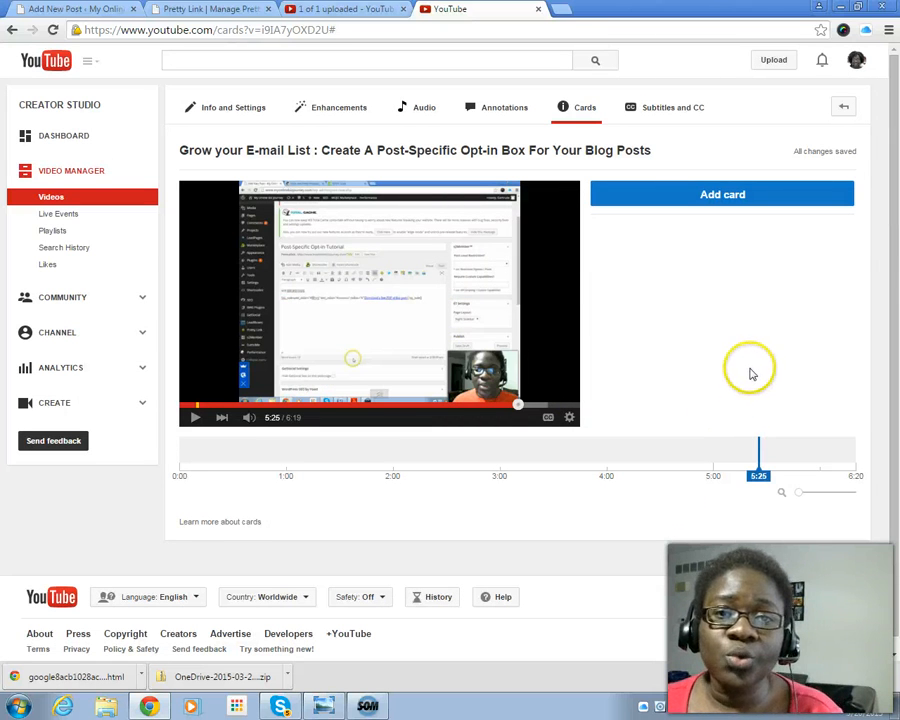
mouse_move(660, 368)
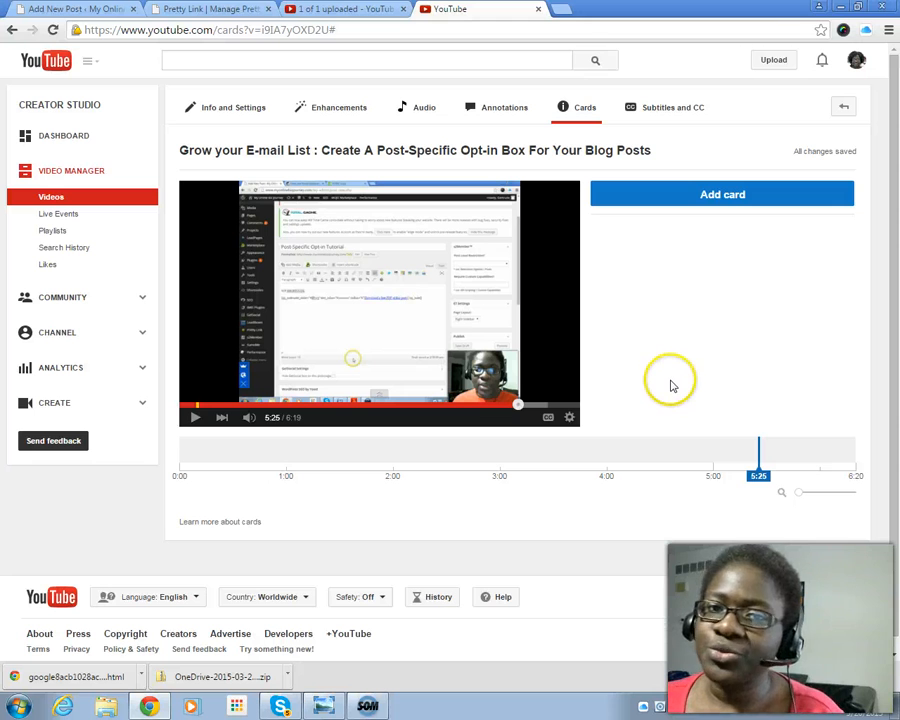
mouse_move(672, 386)
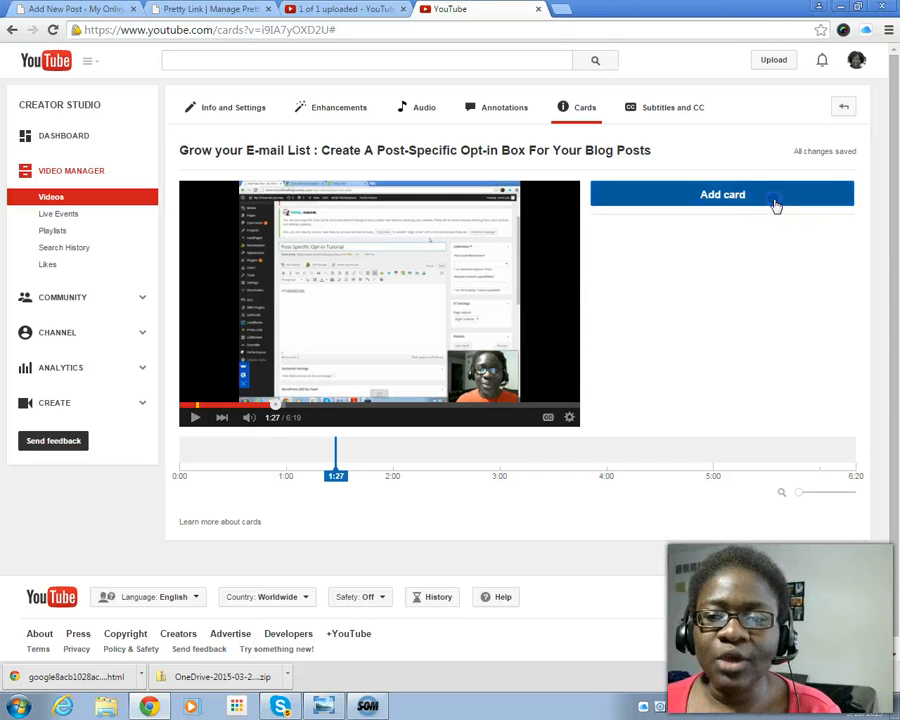
Step: Show the list of card types available to add at 1:27
left_click(722, 194)
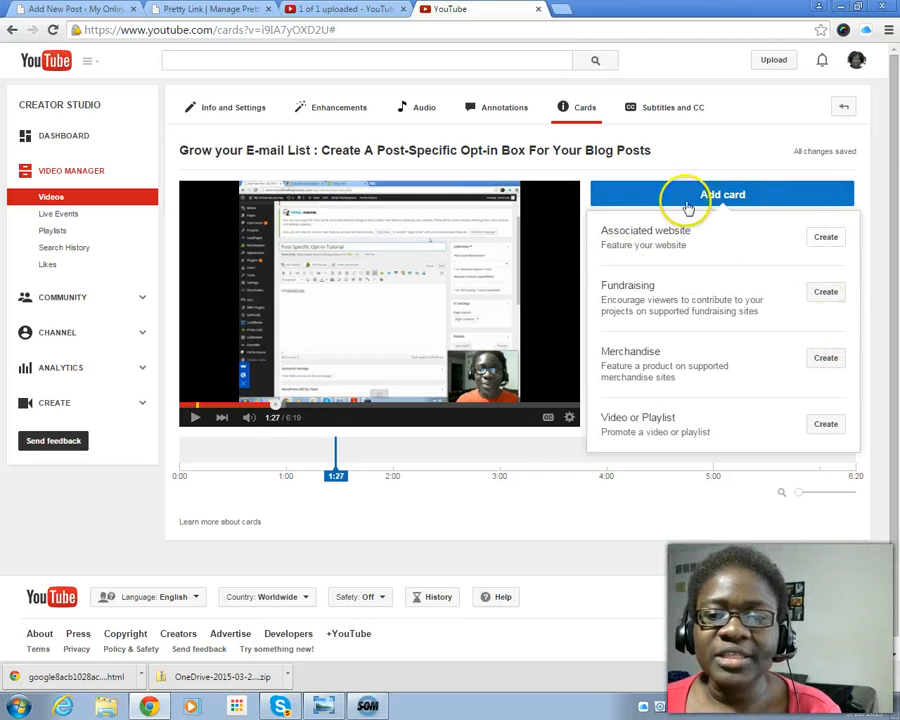
mouse_move(676, 262)
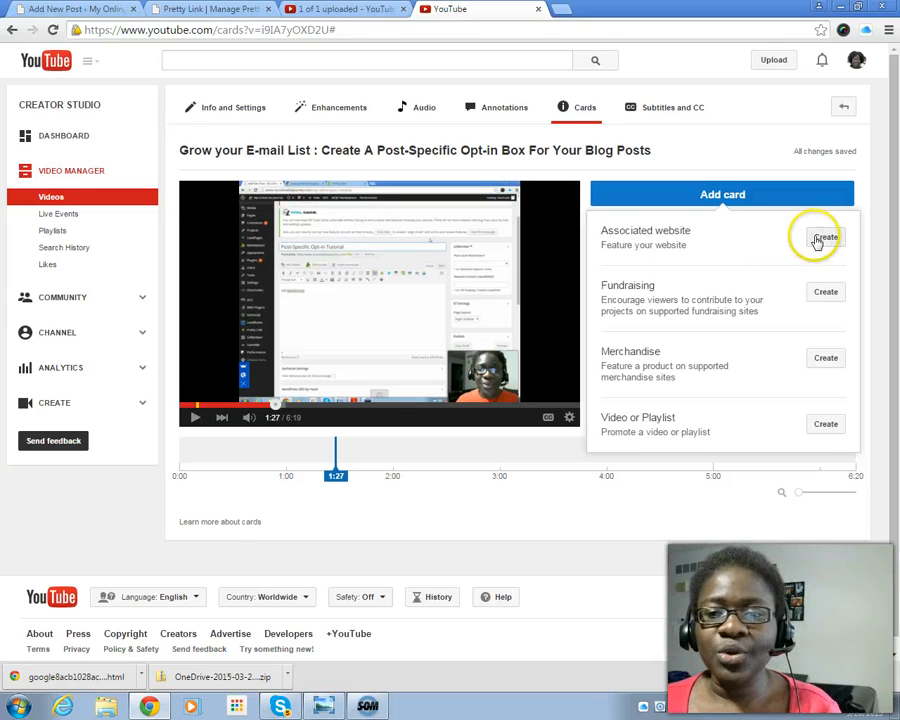
left_click(824, 238)
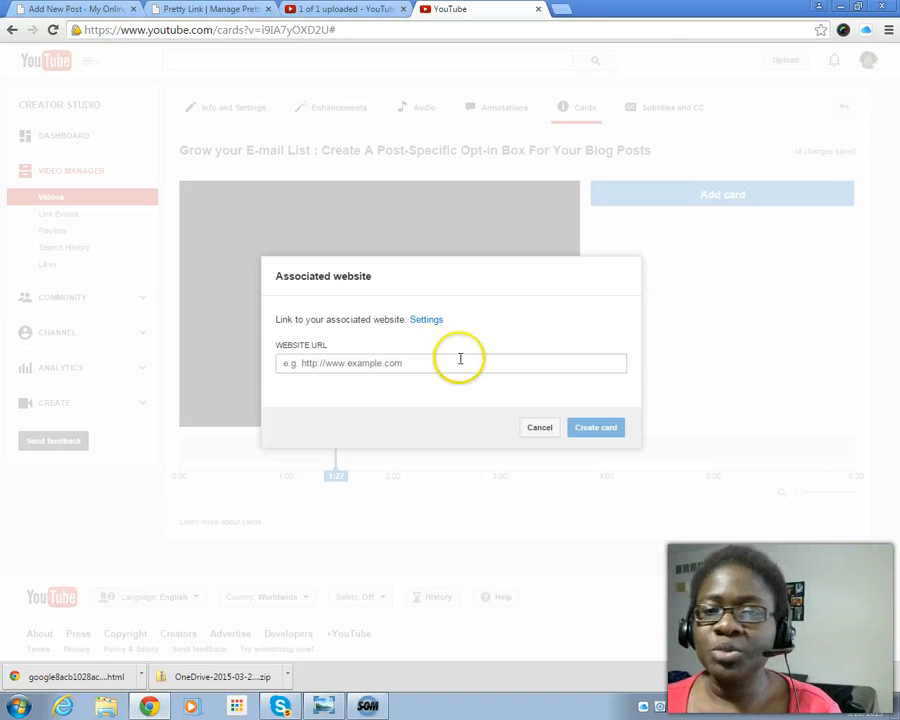
mouse_move(448, 378)
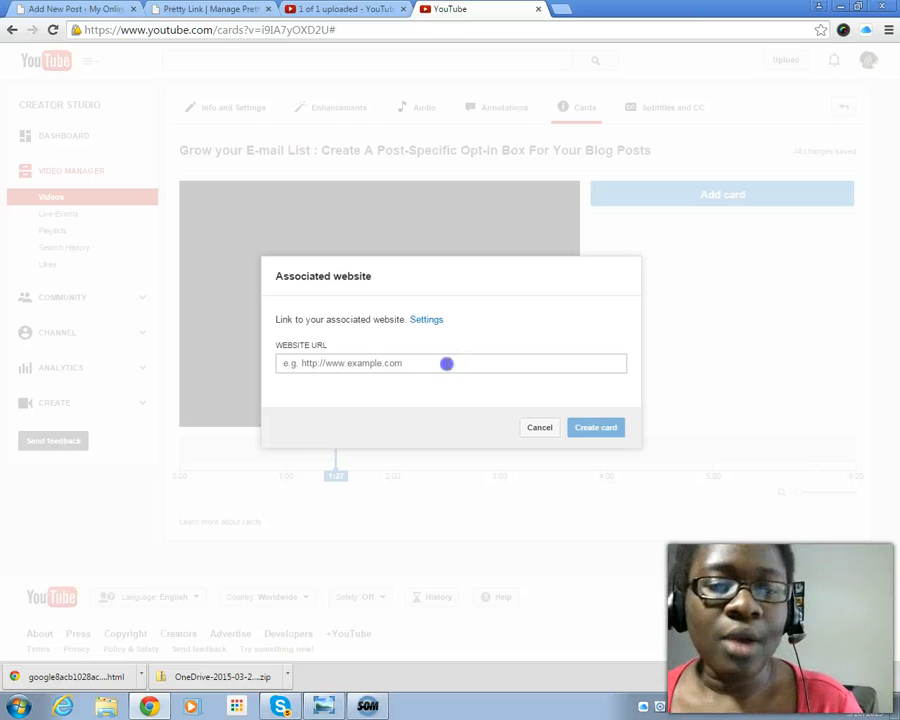
right_click(448, 364)
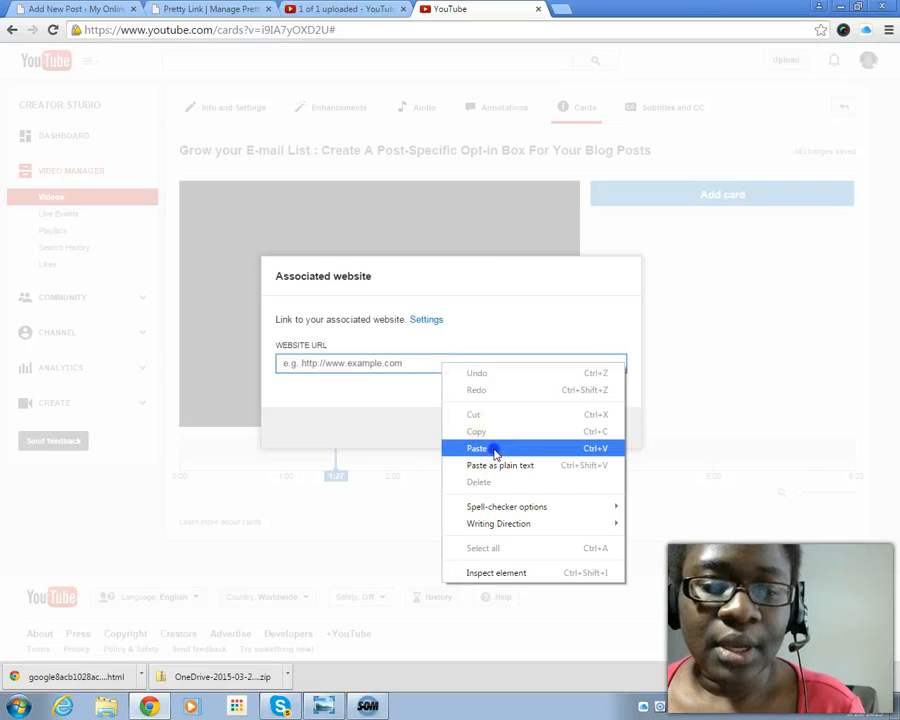
left_click(476, 448)
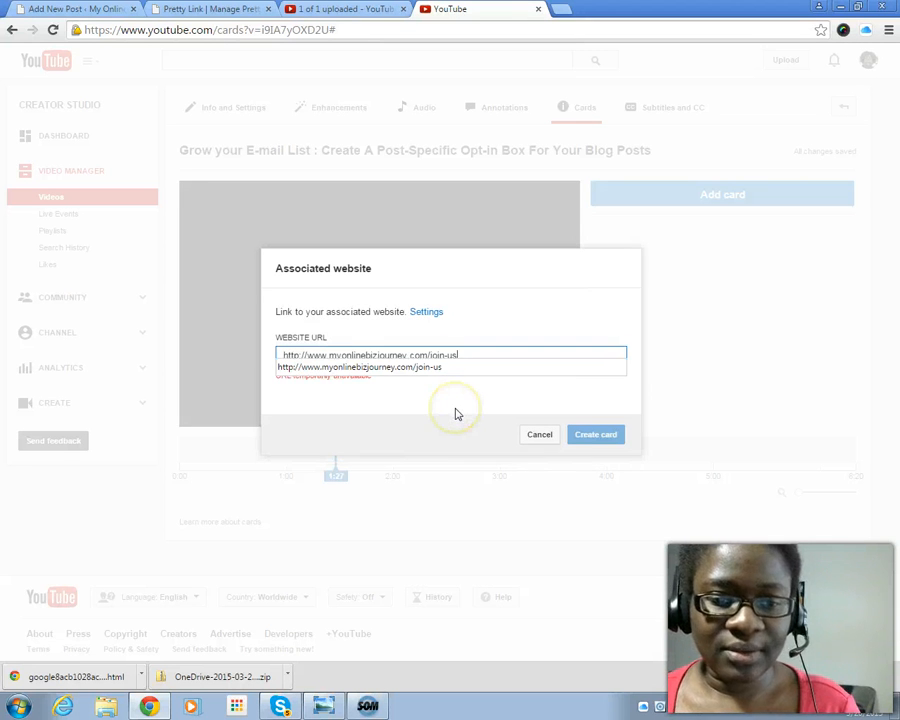
left_click(450, 356)
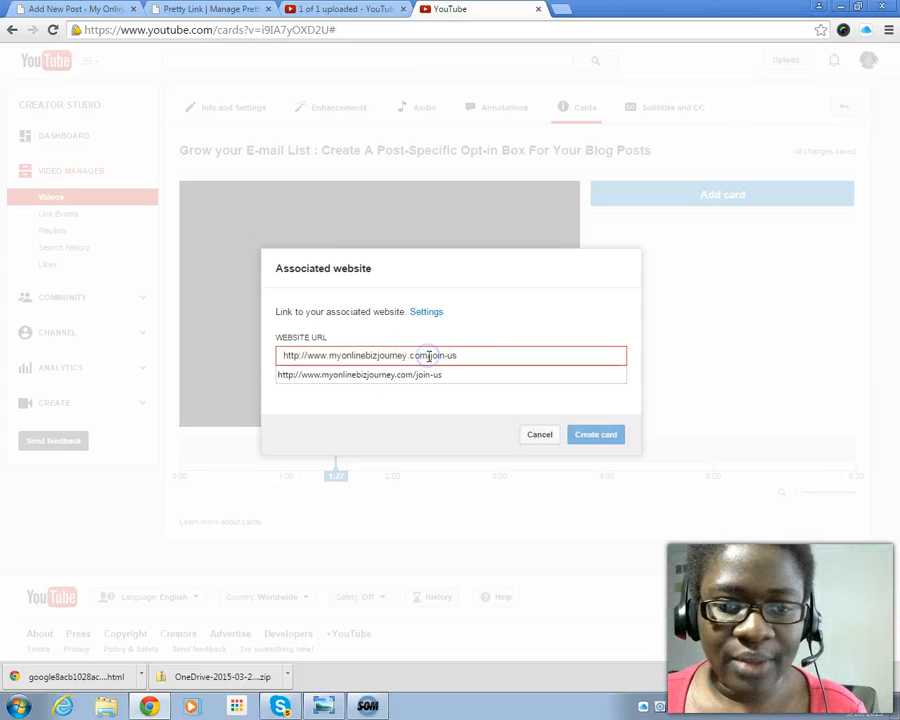
double_click(442, 356)
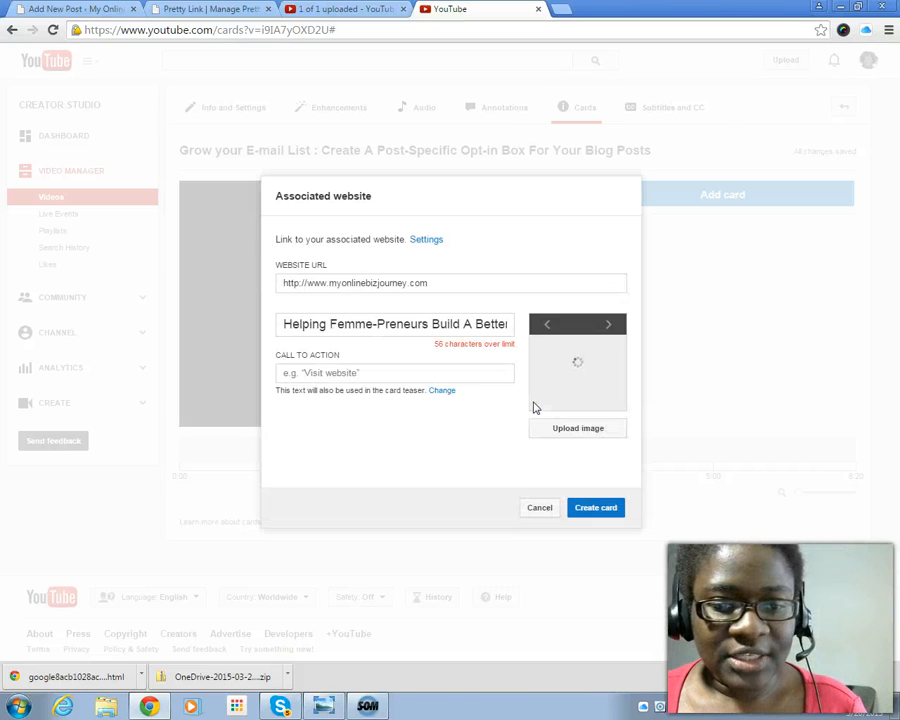
Step: Enter call to action 'Get more actionable blog tips' and title 'Helping You Build A Better Online Presence'
left_click(396, 374)
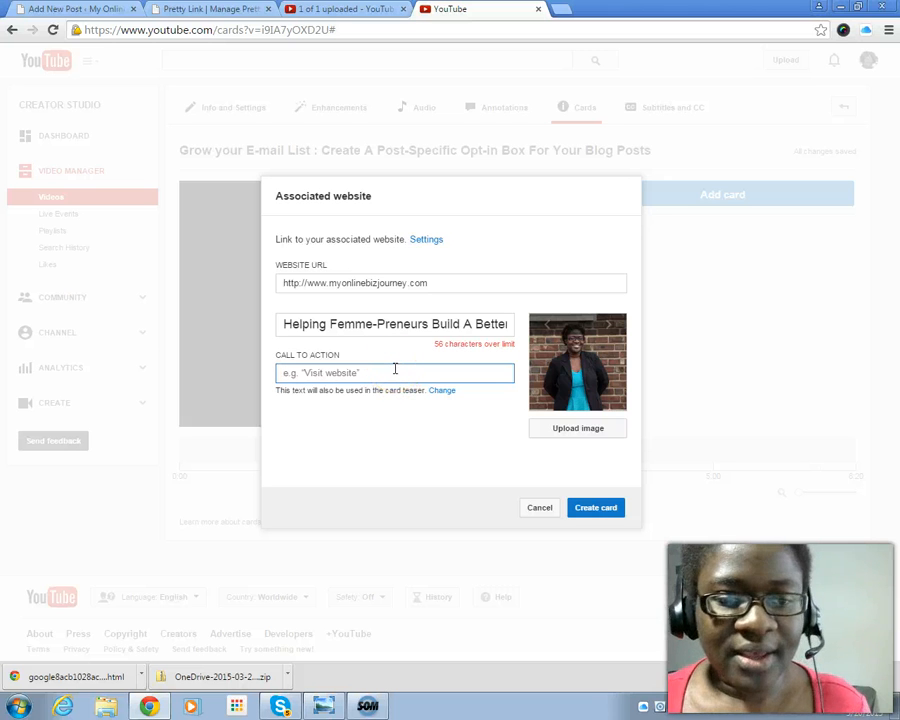
type("Get")
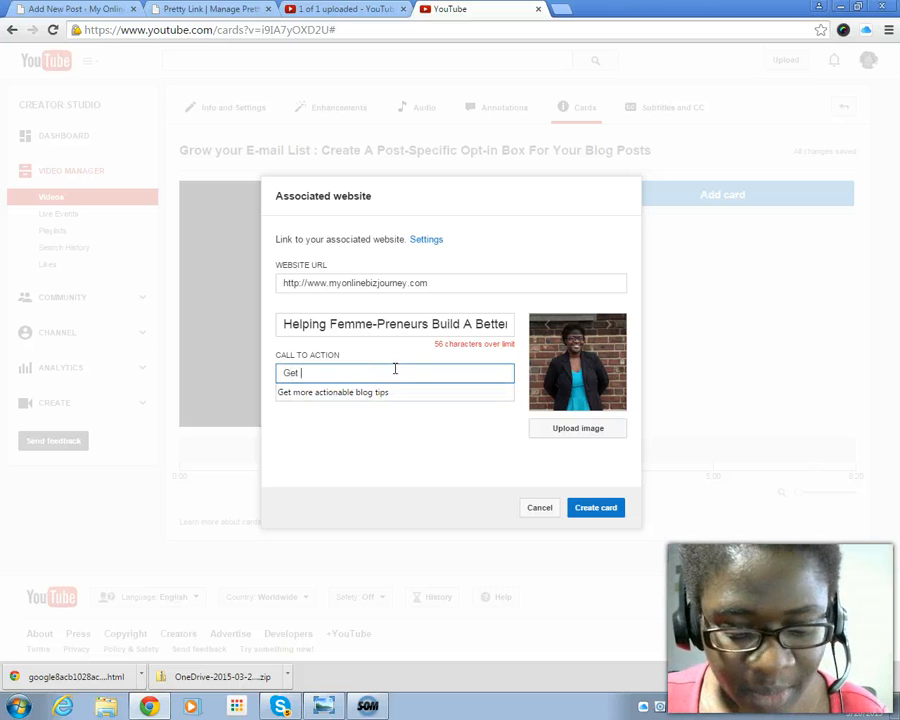
type("more actiona")
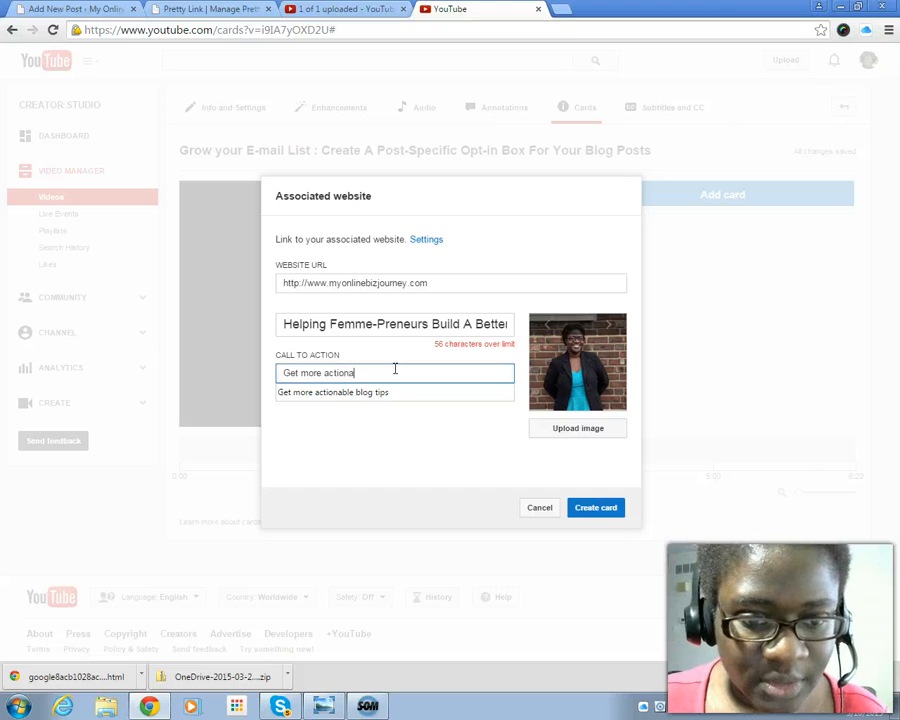
left_click(332, 392)
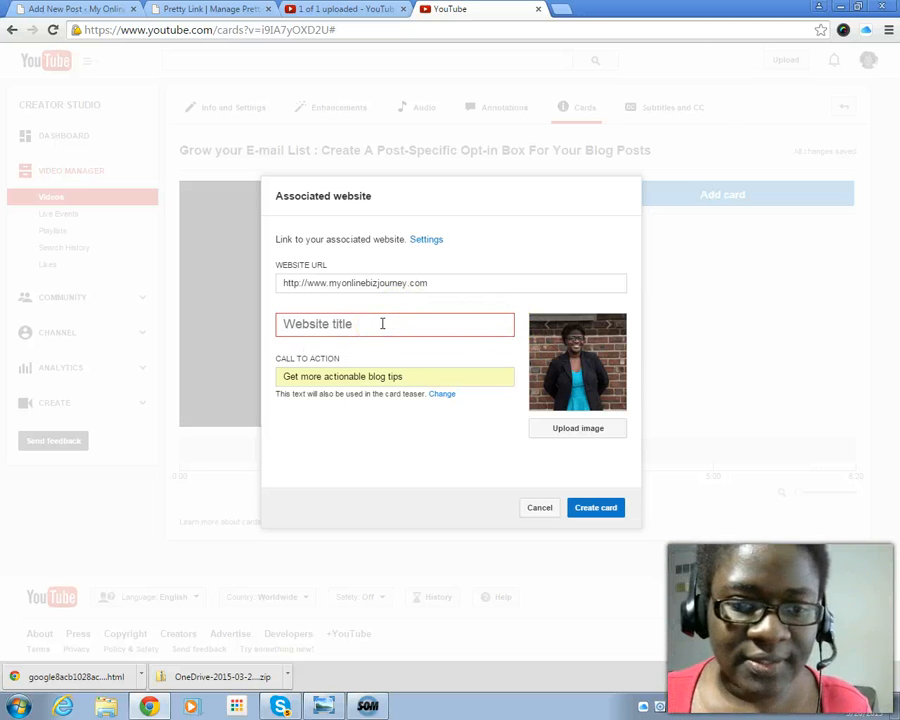
type("Hel")
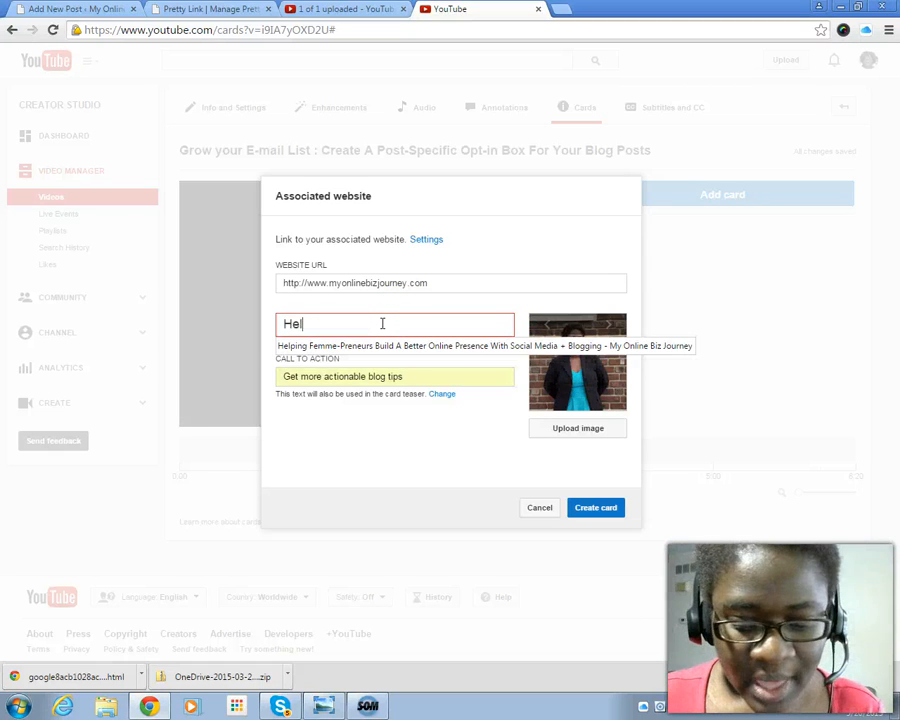
type("Helping You Build A Bett")
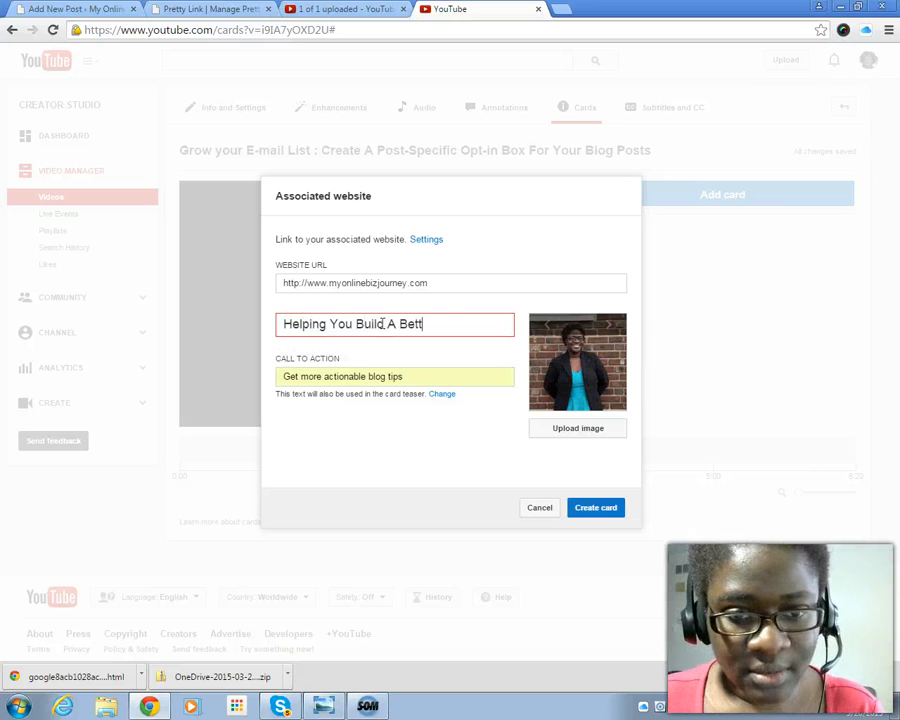
type("er Online Presence")
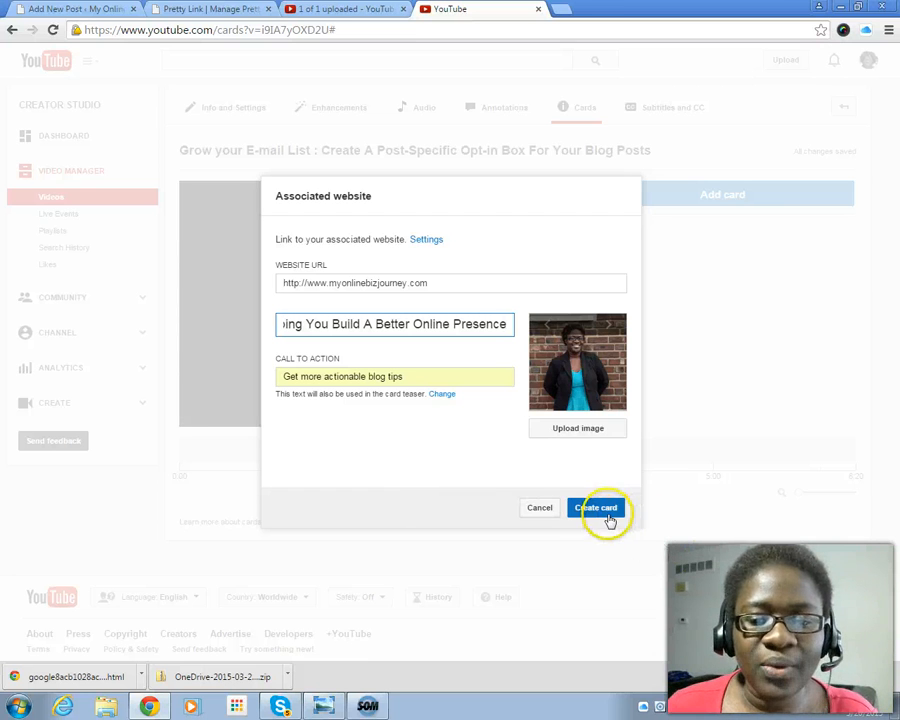
Step: Create the website card at 1:27 and preview its teaser on the player
left_click(596, 508)
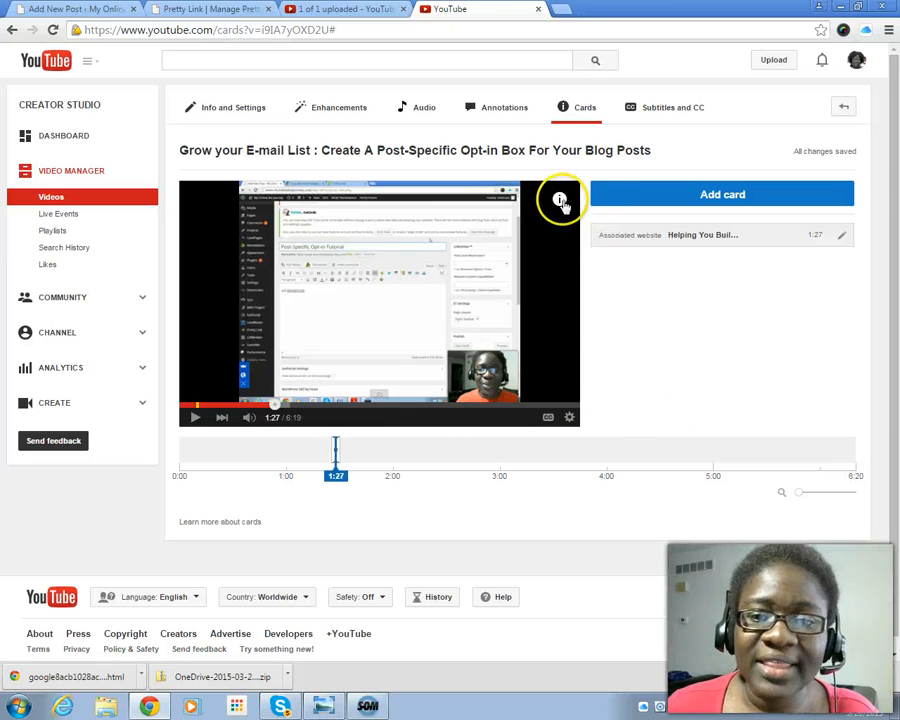
left_click(560, 200)
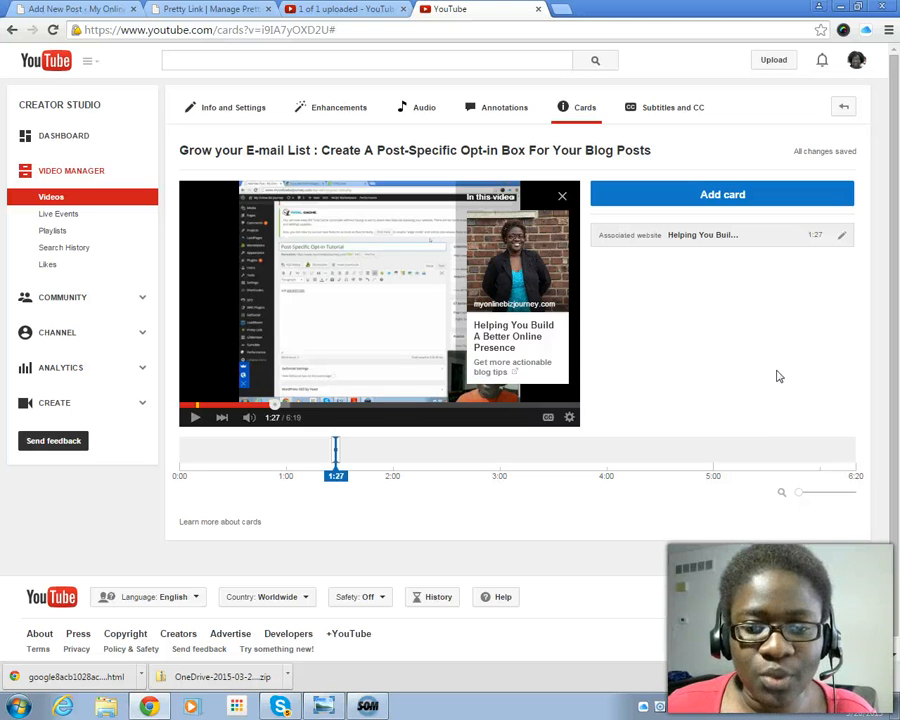
left_click(722, 194)
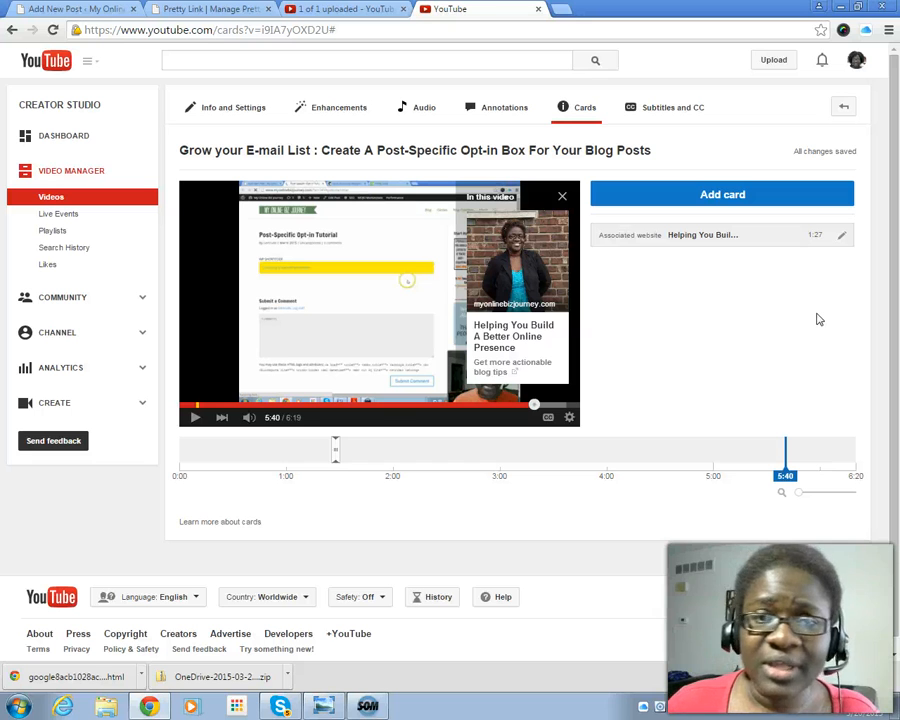
mouse_move(816, 314)
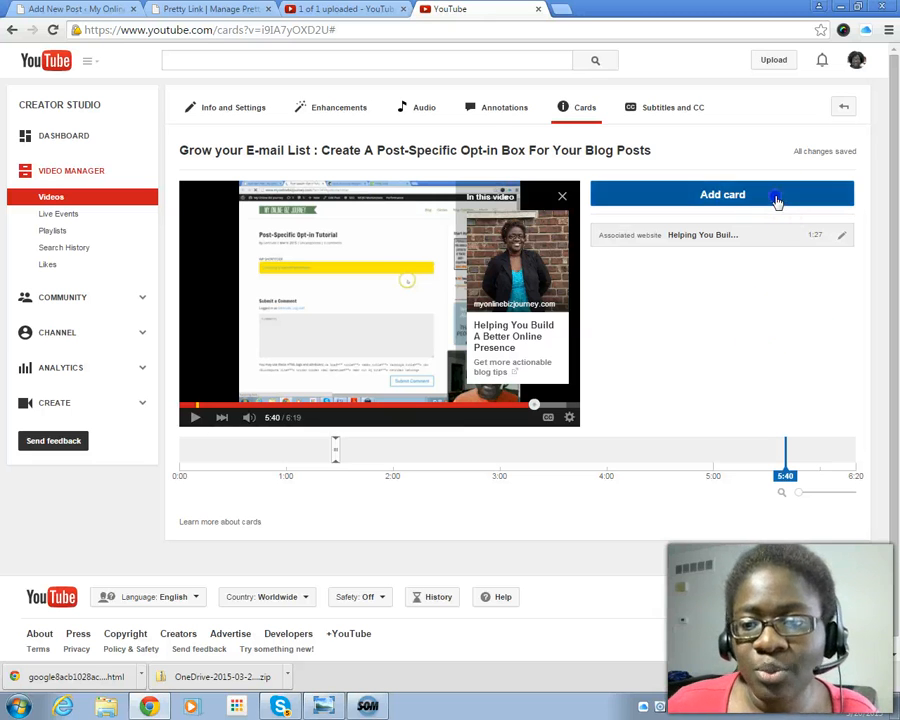
Step: Add a video card at 5:40 suggesting the uploaded 'How To Use Pinterest' video
left_click(722, 194)
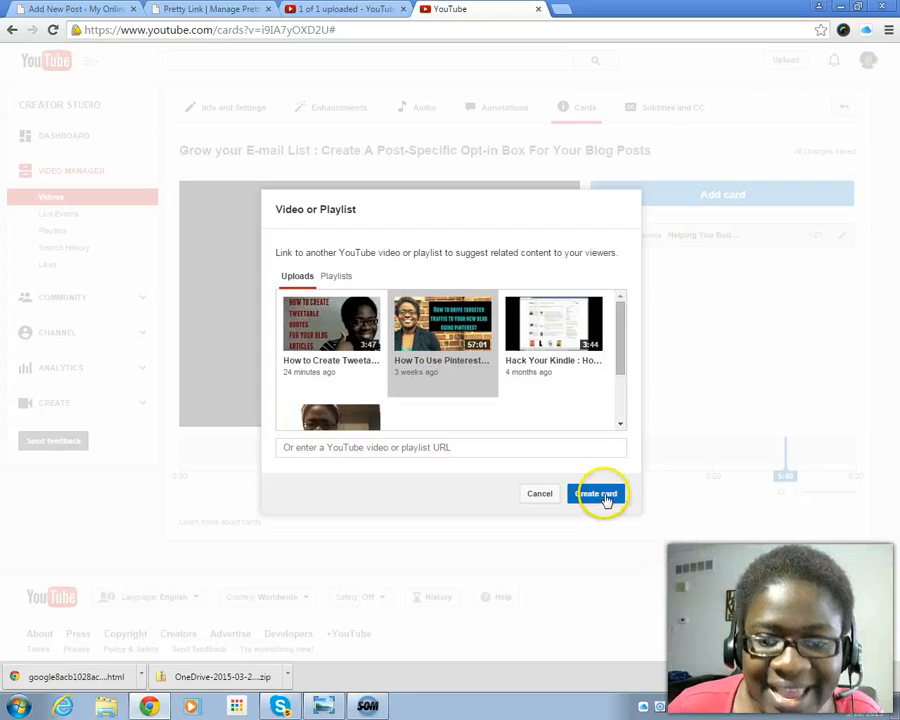
left_click(596, 492)
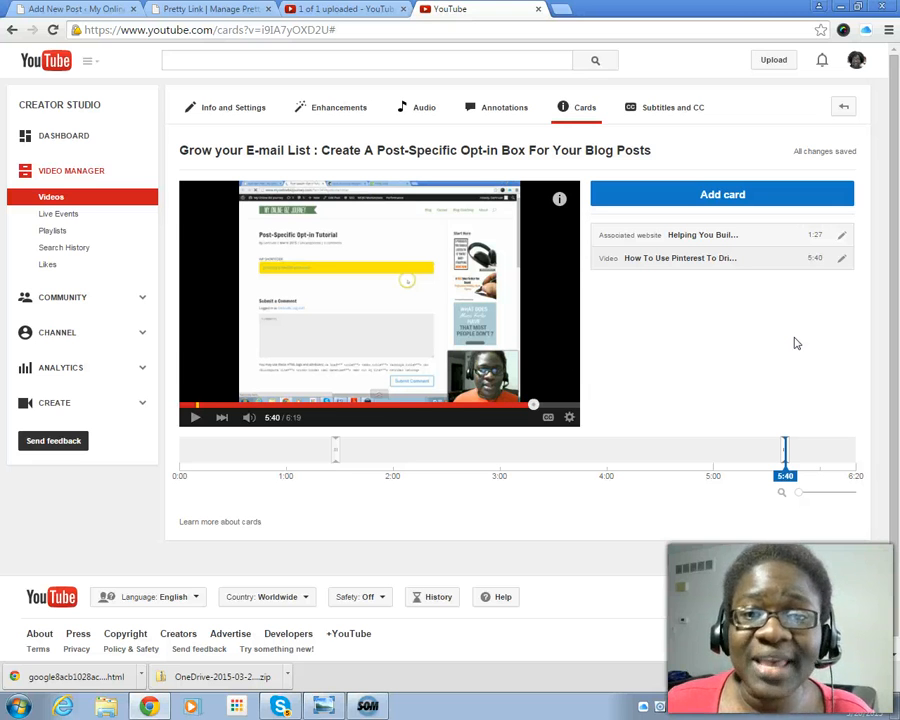
mouse_move(796, 362)
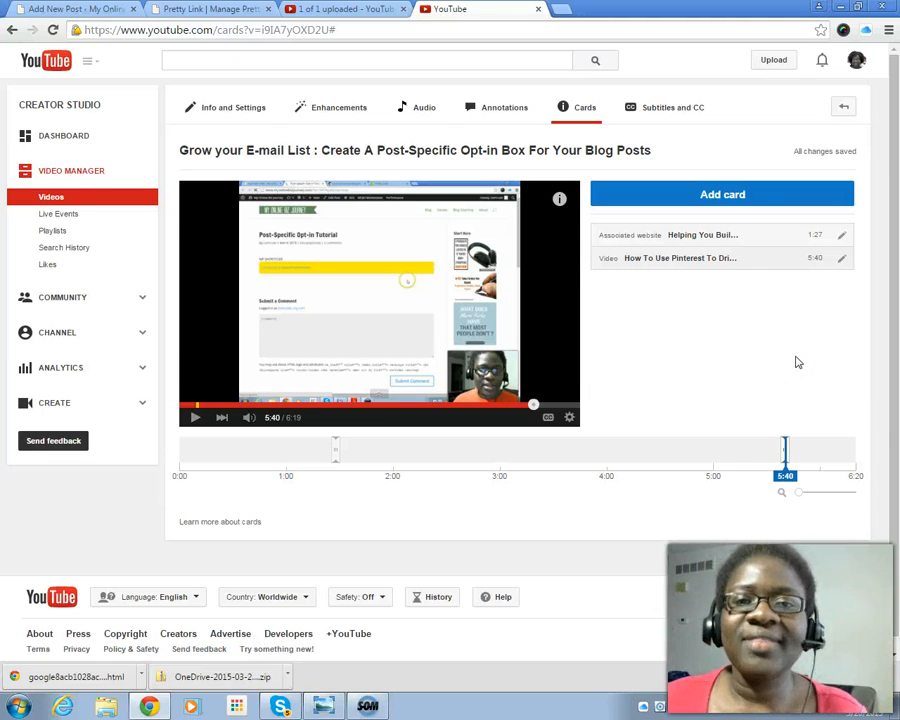